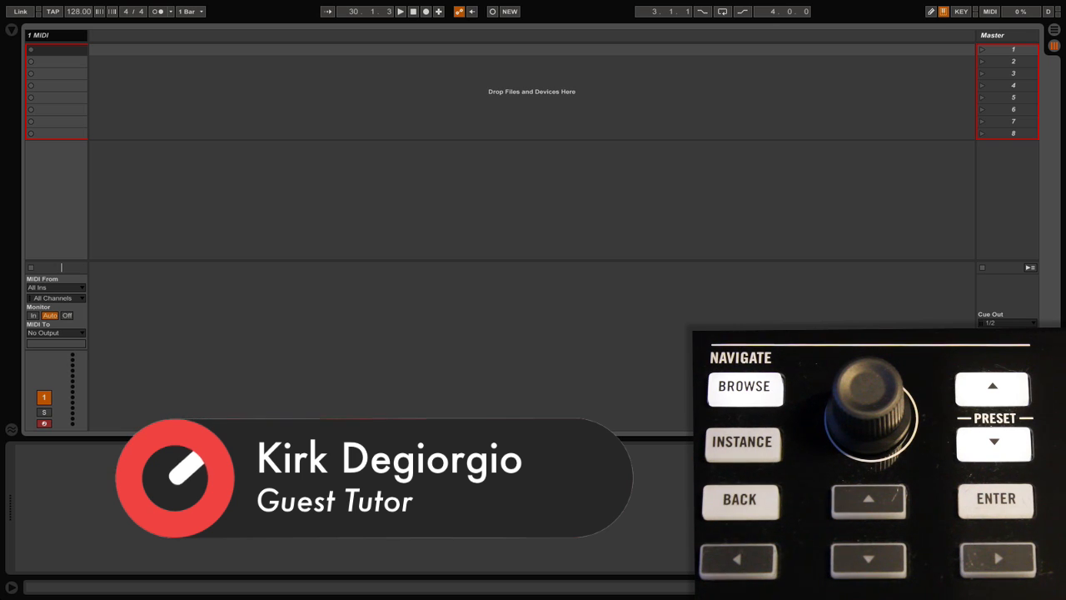
- Step through the AR 60s Drums, Battery, Drum Lab and Studio Drummer preset lists
left_click(741, 499)
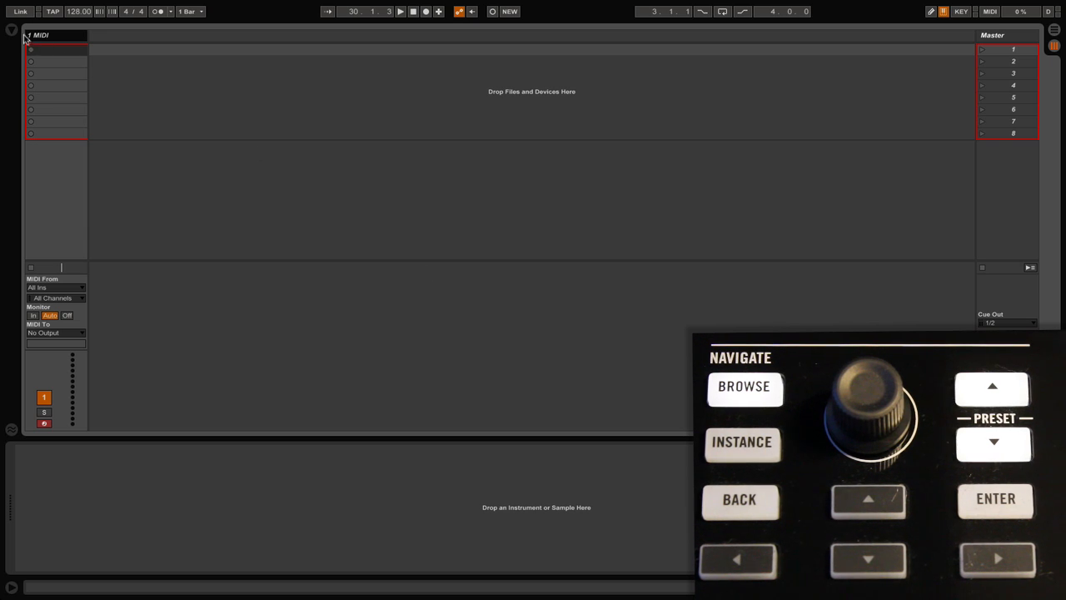
left_click(745, 386)
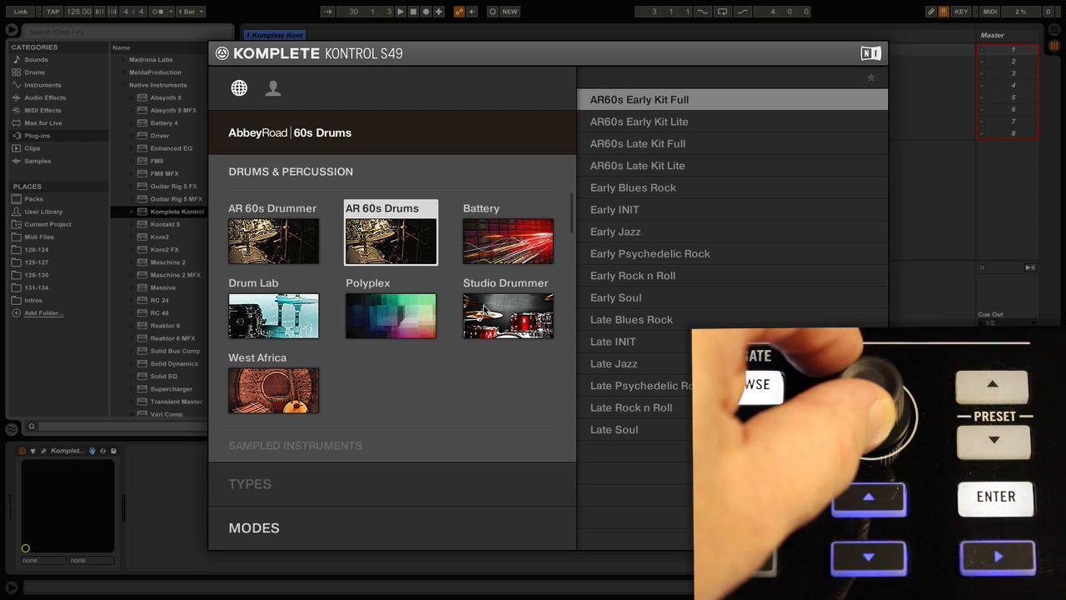
left_click(507, 242)
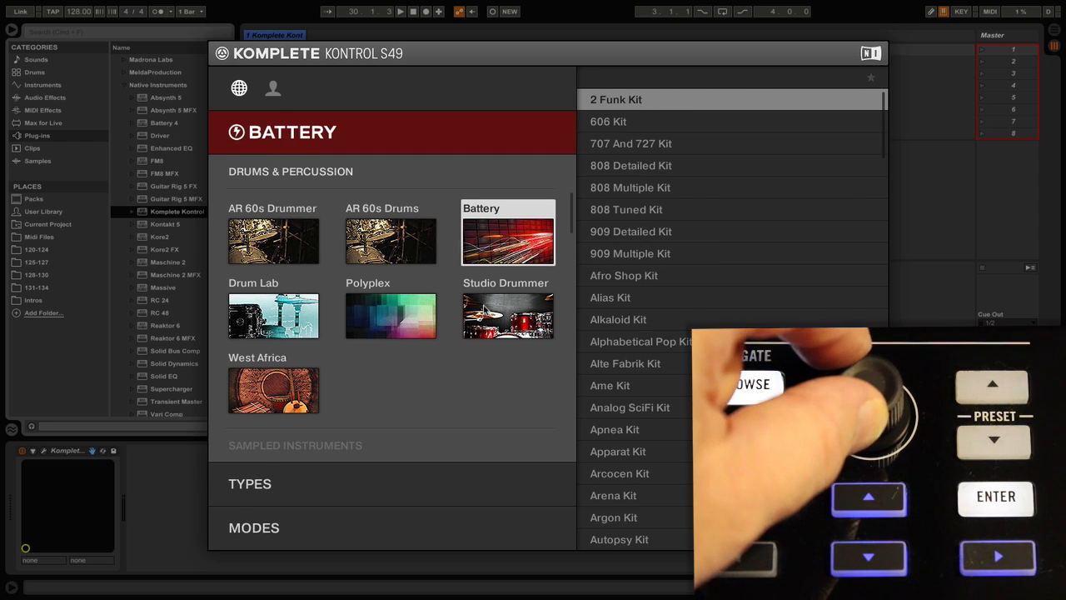
left_click(274, 314)
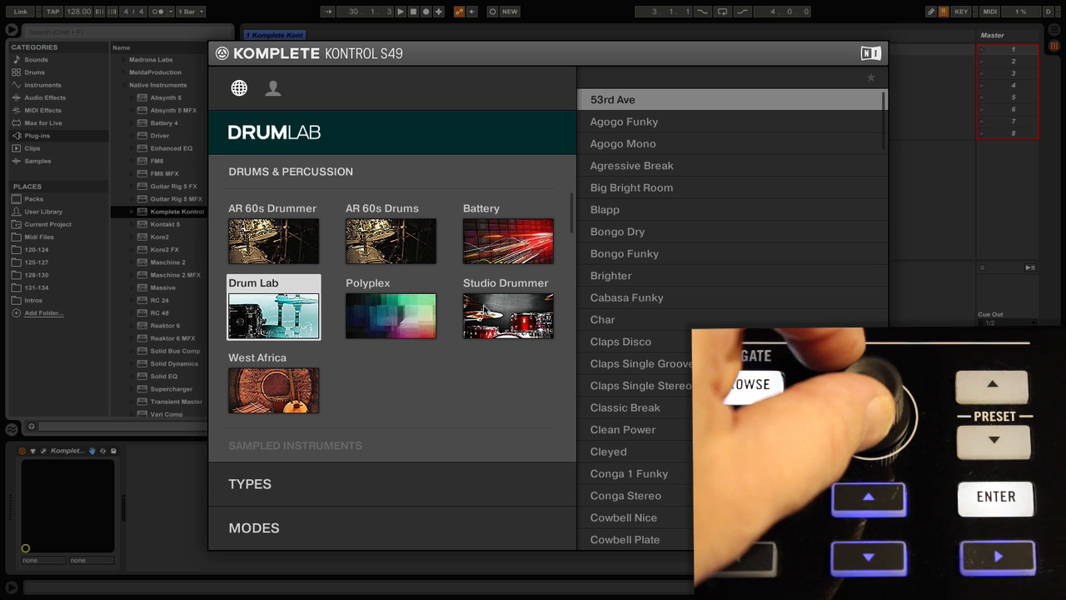
left_click(390, 316)
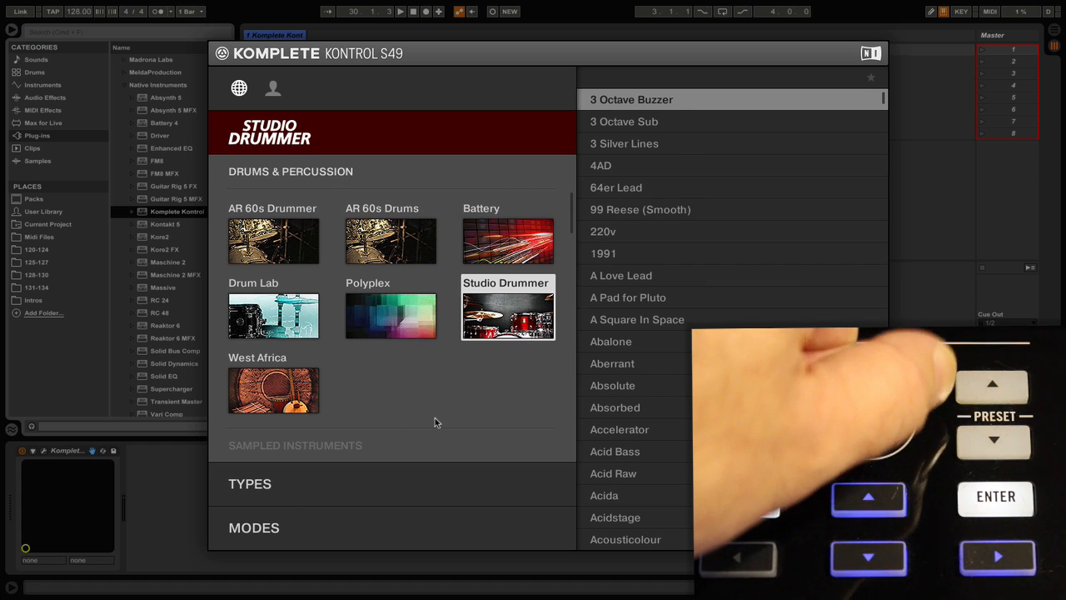
left_click(390, 316)
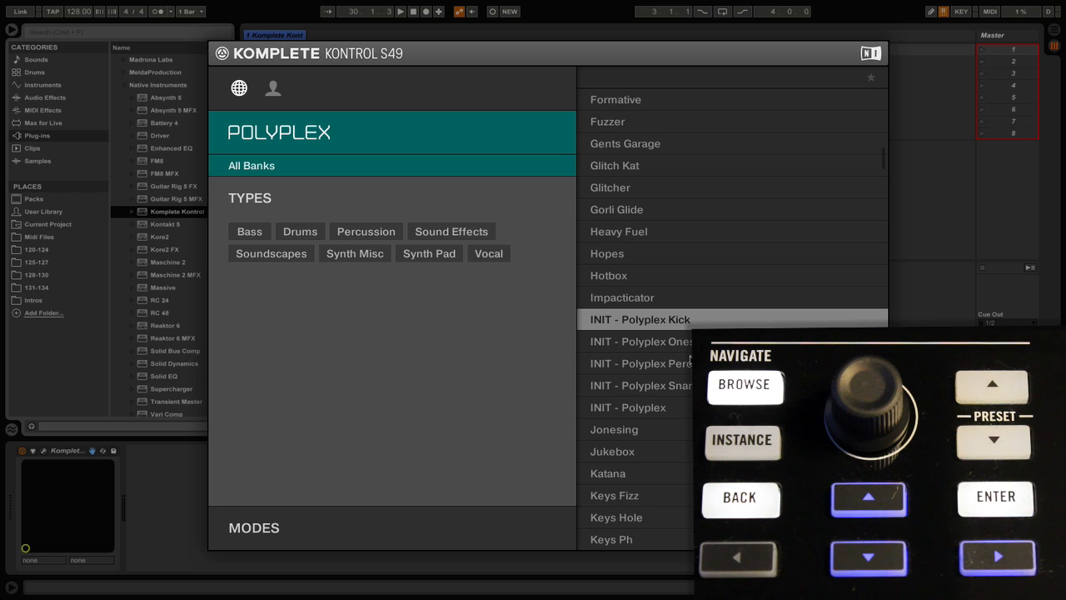
- Filter Polyplex by Bass, Sound Effects, then Drums, and narrow to Analog Drum Kit
left_click(250, 230)
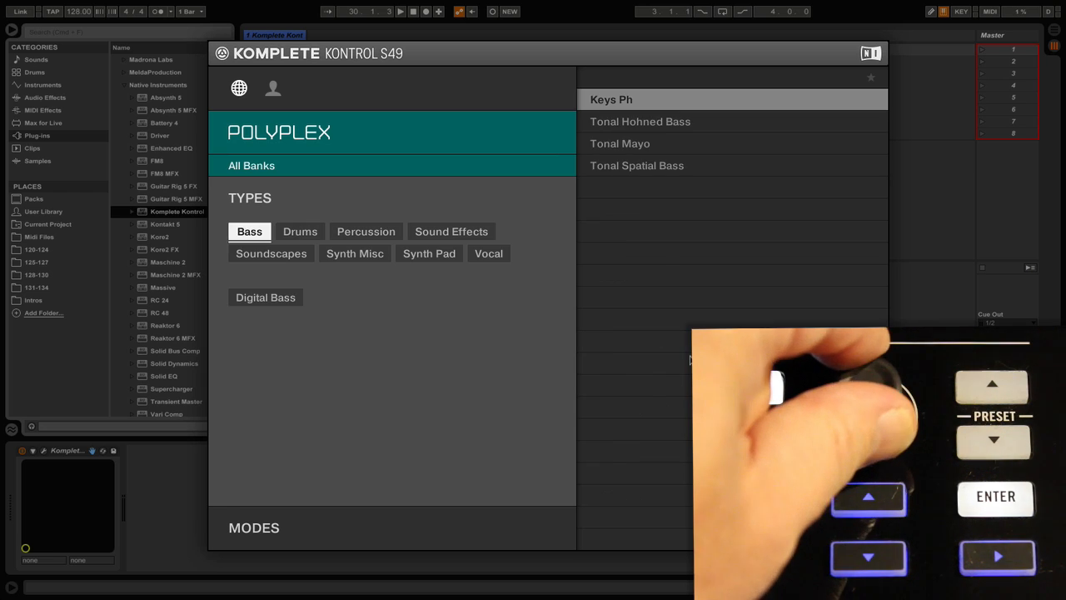
left_click(452, 230)
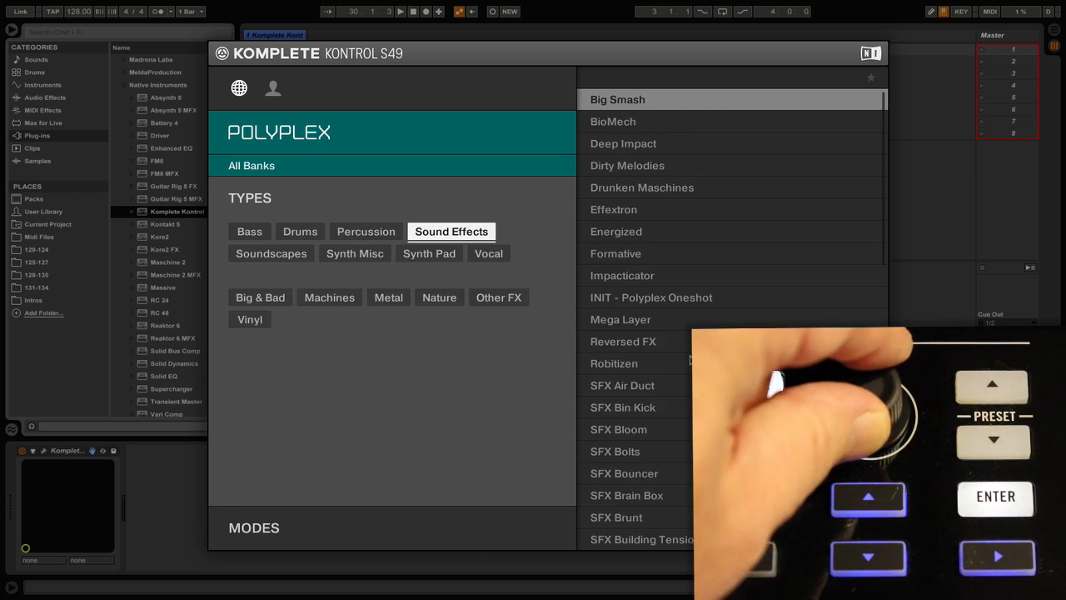
left_click(300, 231)
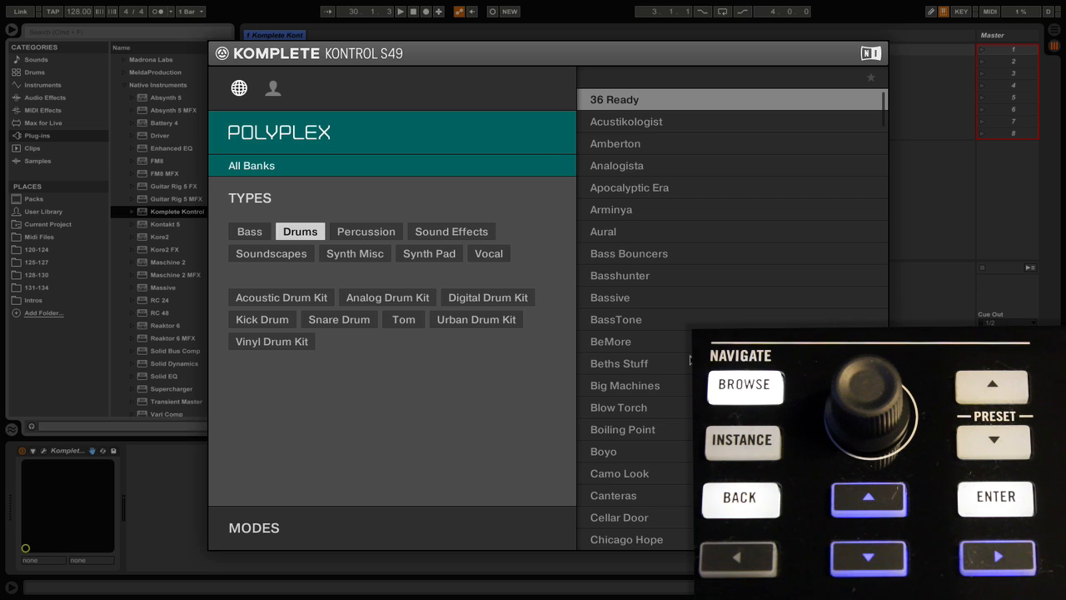
left_click(387, 297)
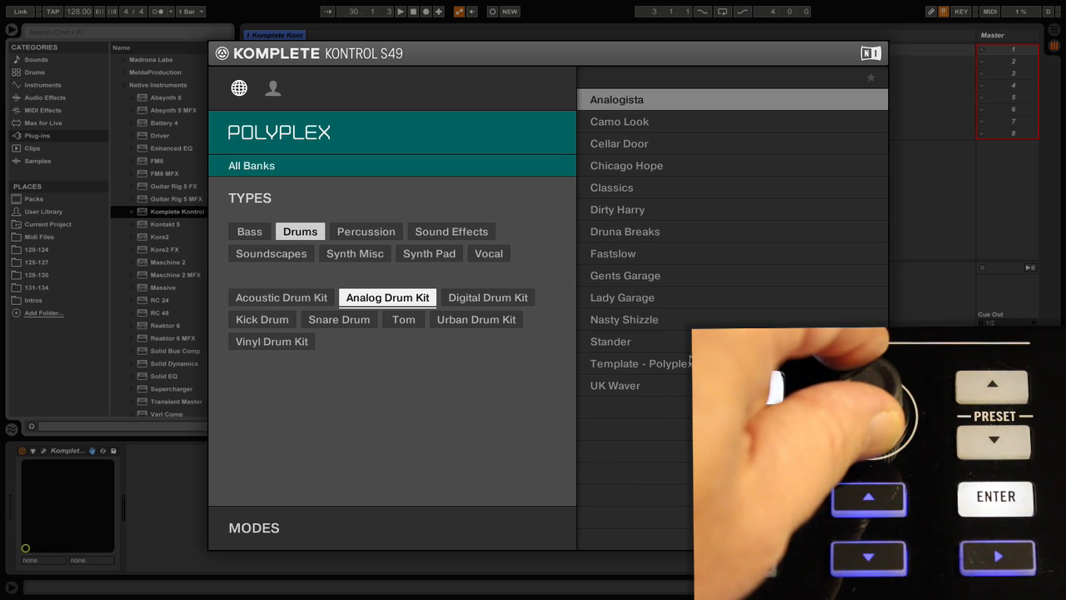
left_click(486, 296)
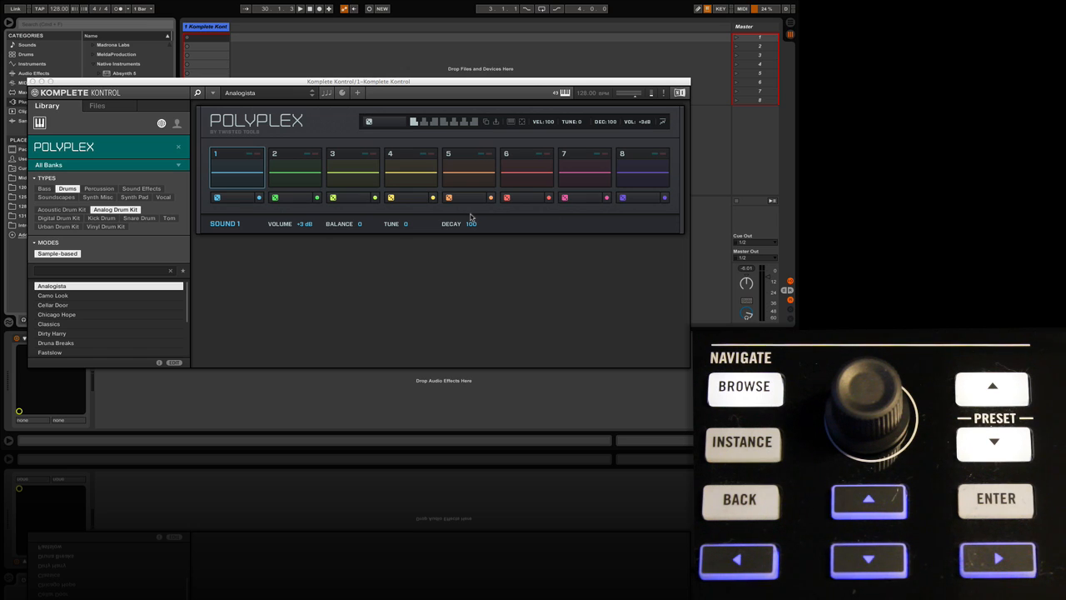
mouse_move(366, 183)
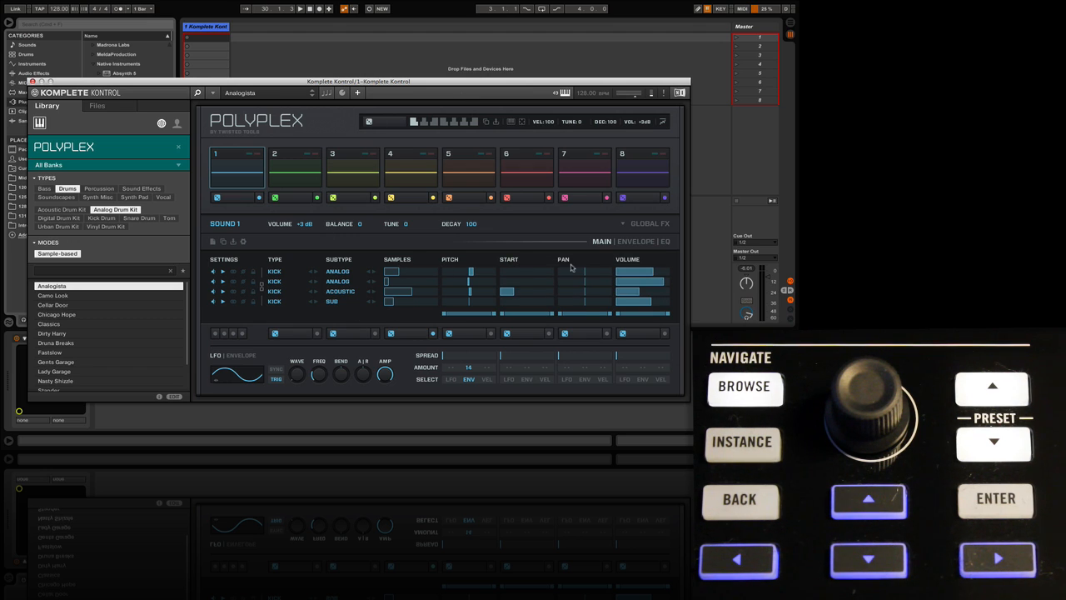
mouse_move(519, 257)
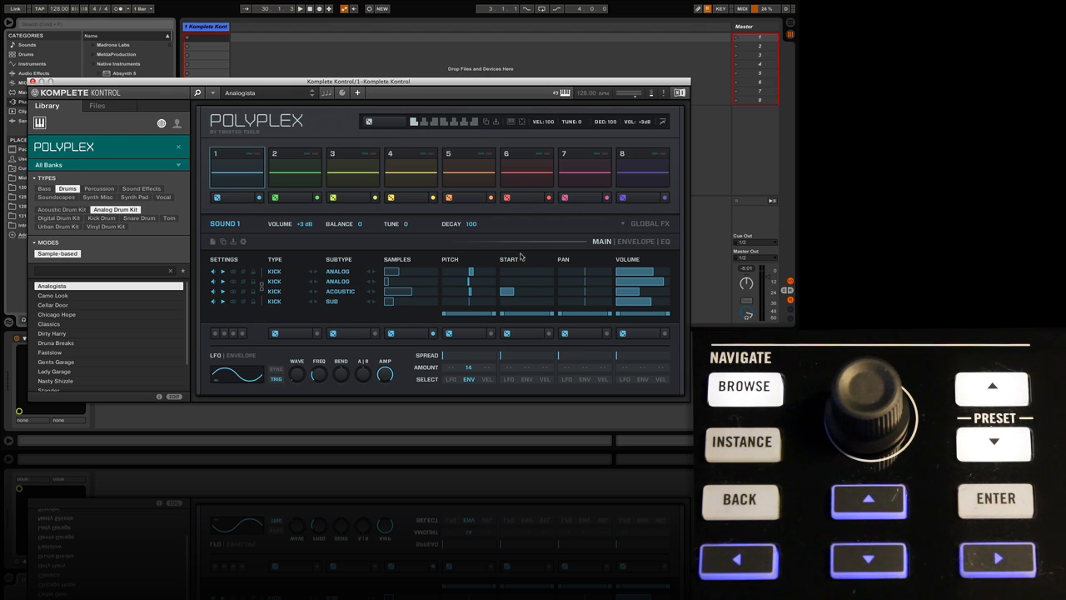
mouse_move(241, 94)
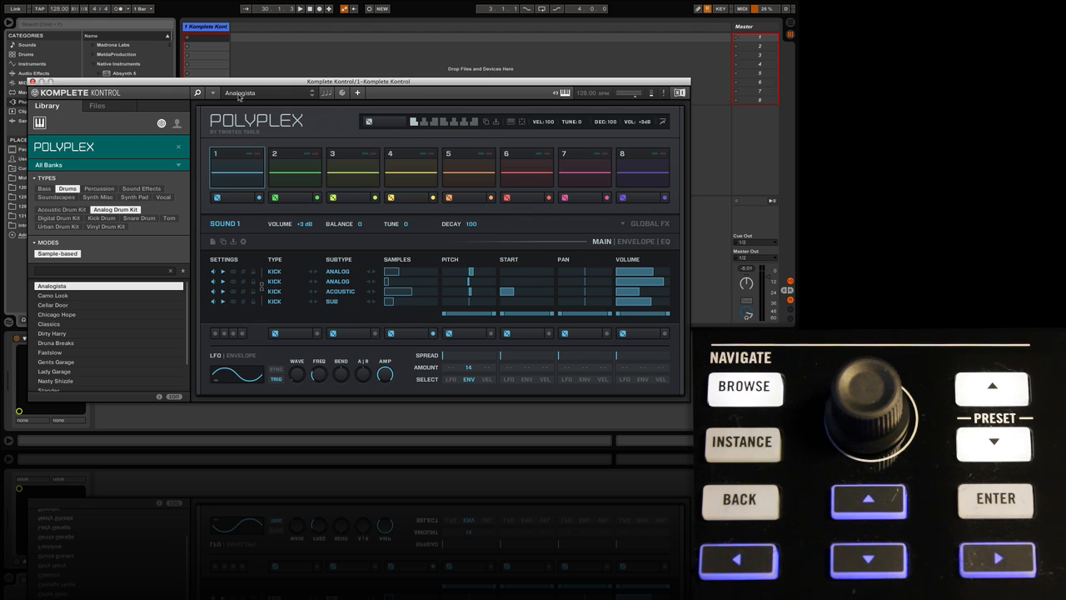
- Preview the Camo Look and Cellar Door kits, then return to Analogista
left_click(990, 443)
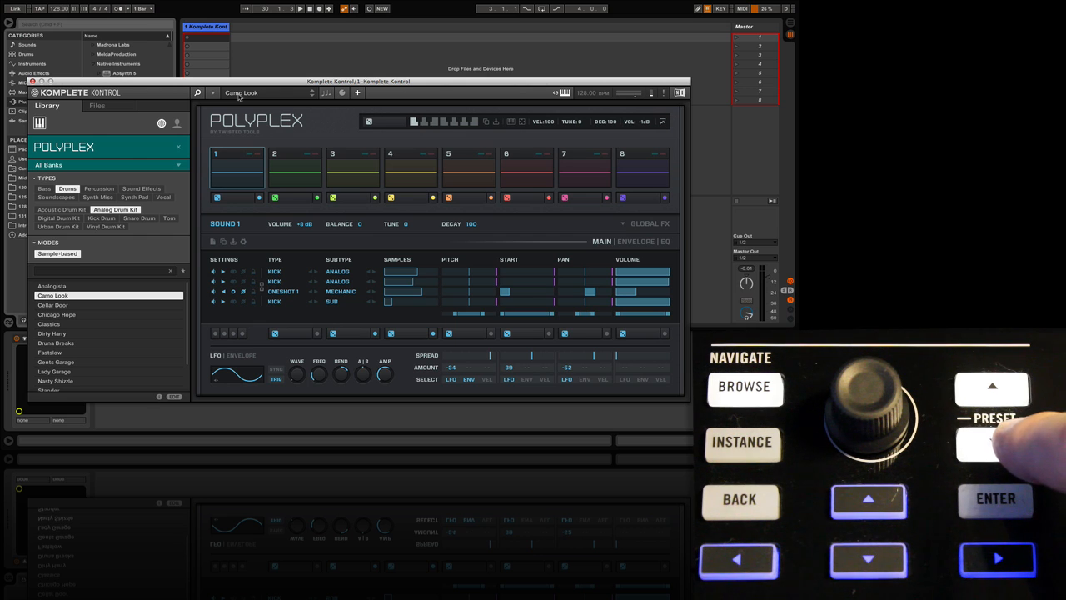
left_click(991, 448)
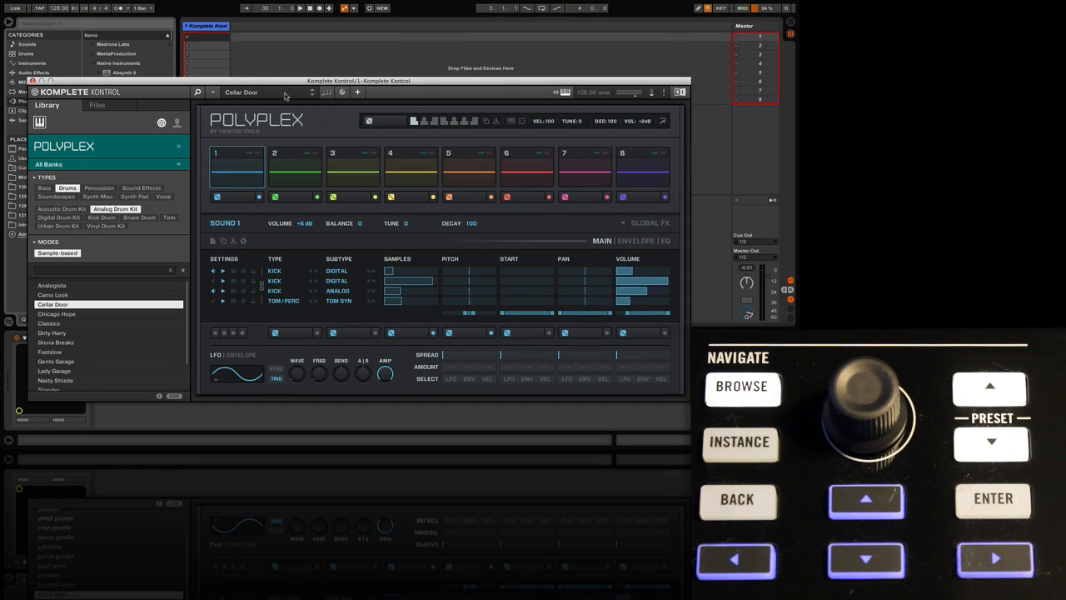
left_click(991, 389)
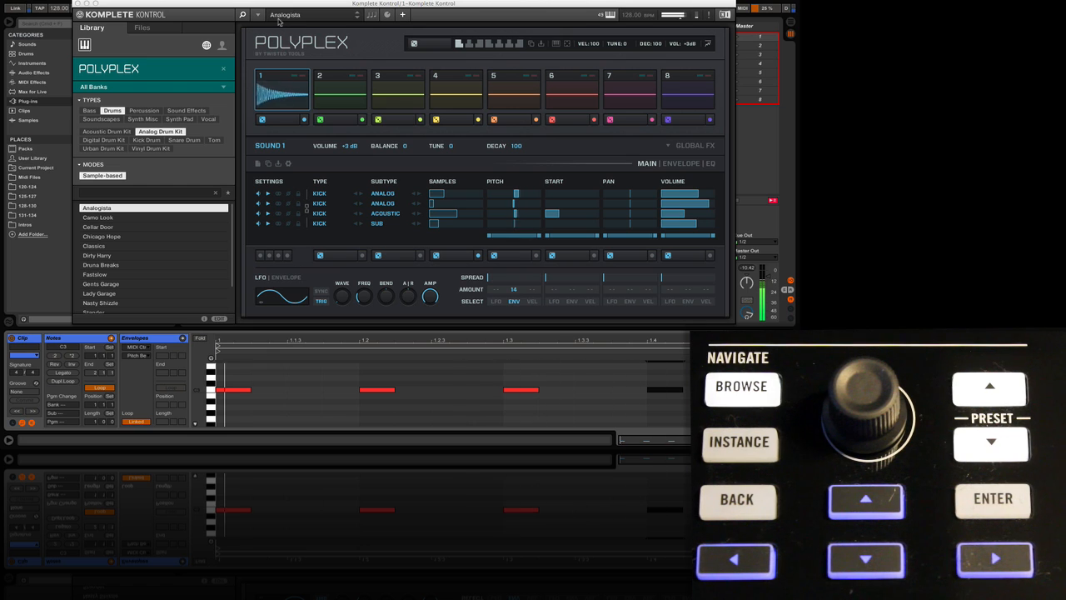
- Switch the kit to Cellar Door and bring up the Insert Track context menu
left_click(986, 453)
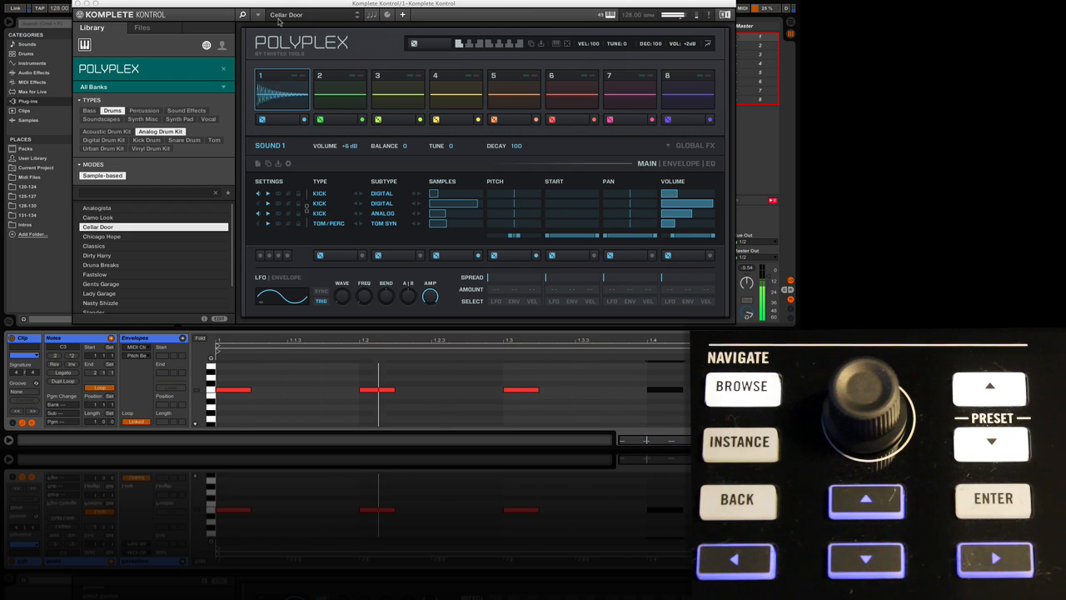
left_click(102, 236)
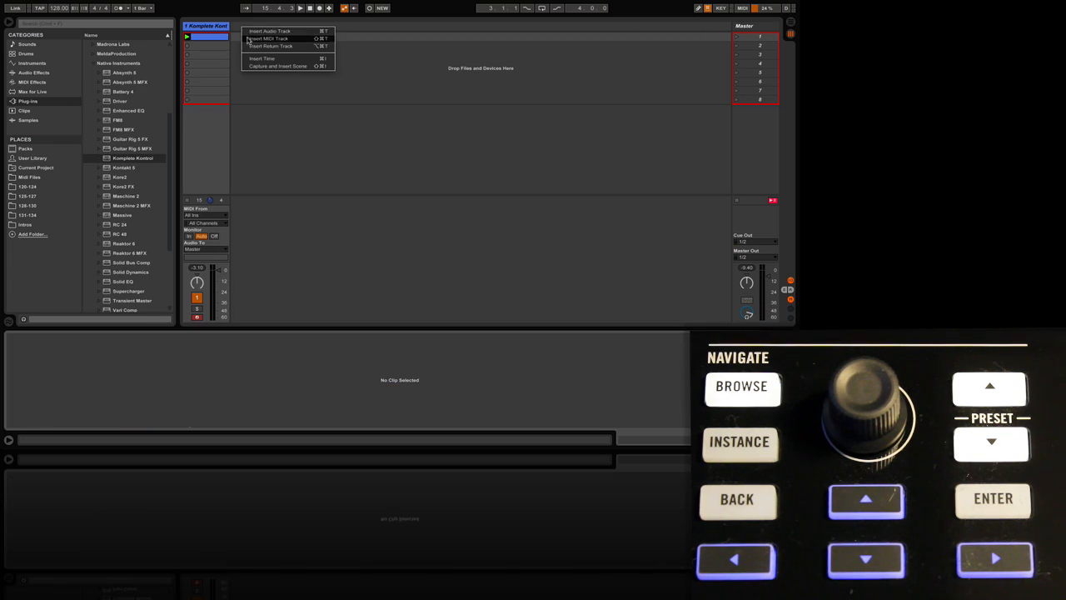
- Insert a new MIDI track for the Komplete Kontrol Razor instance
left_click(274, 38)
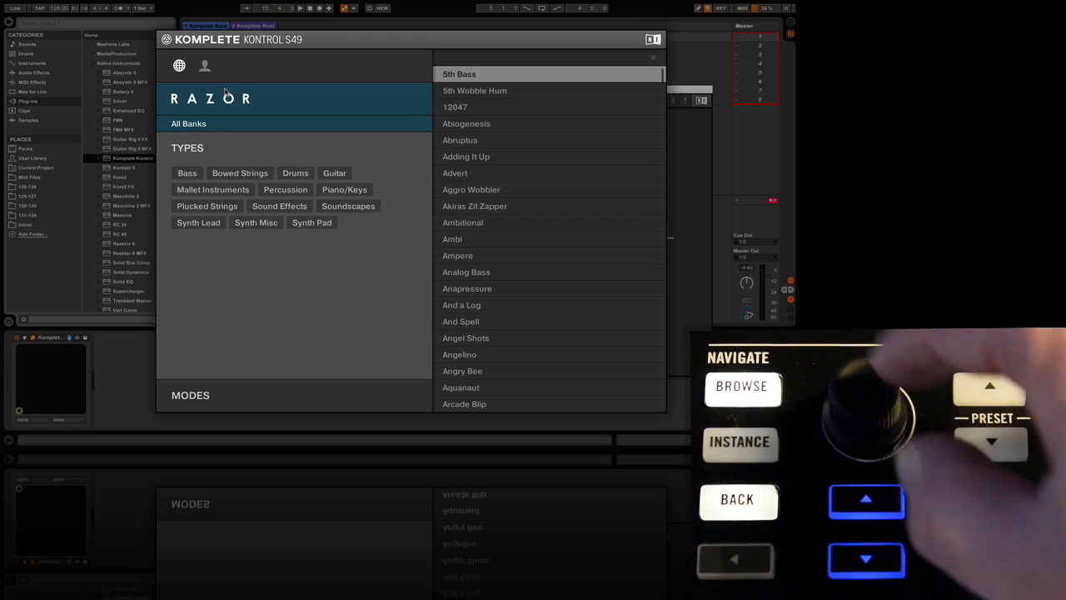
- Filter Razor to Bass, then Digital Bass, and load the Barrel Bass preset
left_click(333, 171)
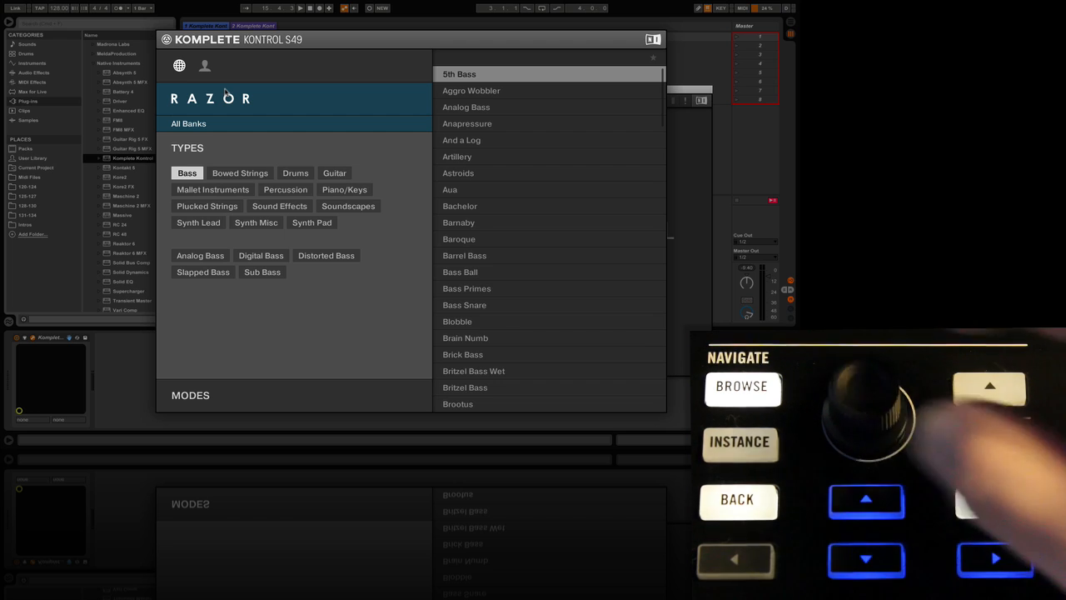
left_click(200, 254)
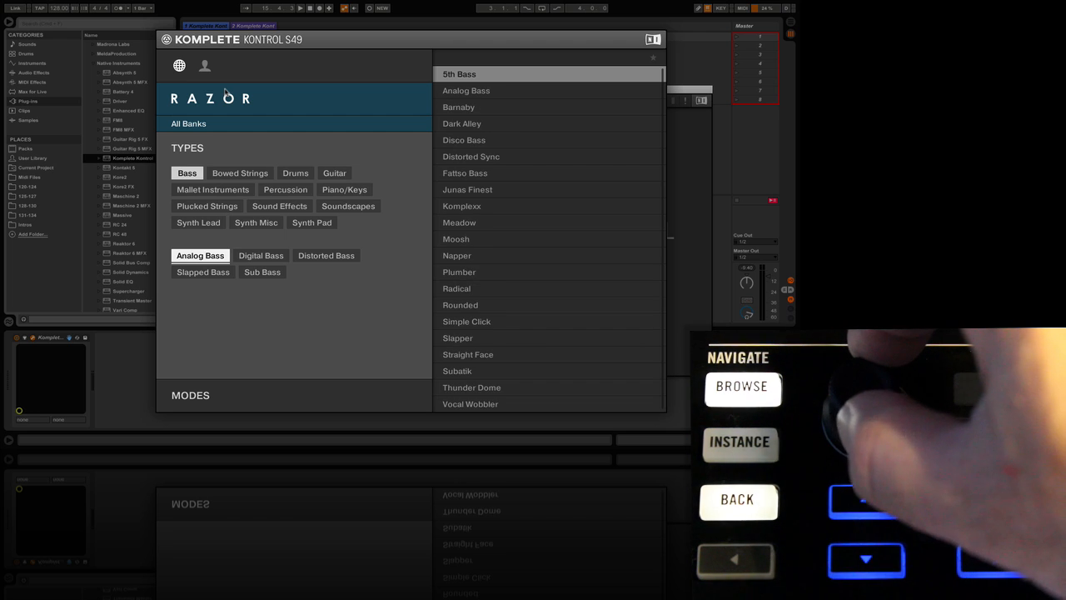
left_click(260, 255)
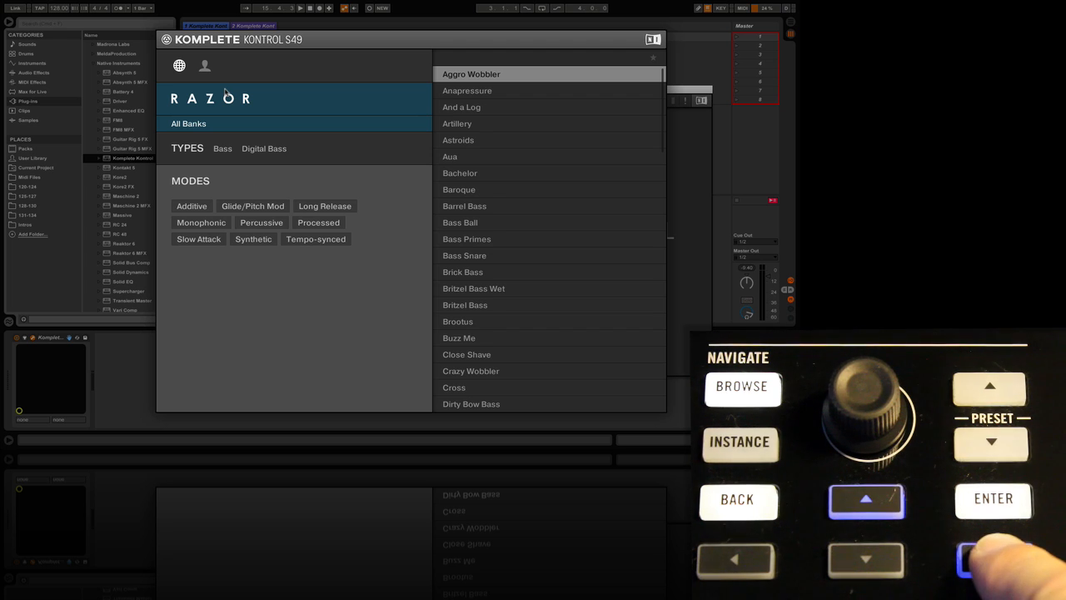
left_click(738, 560)
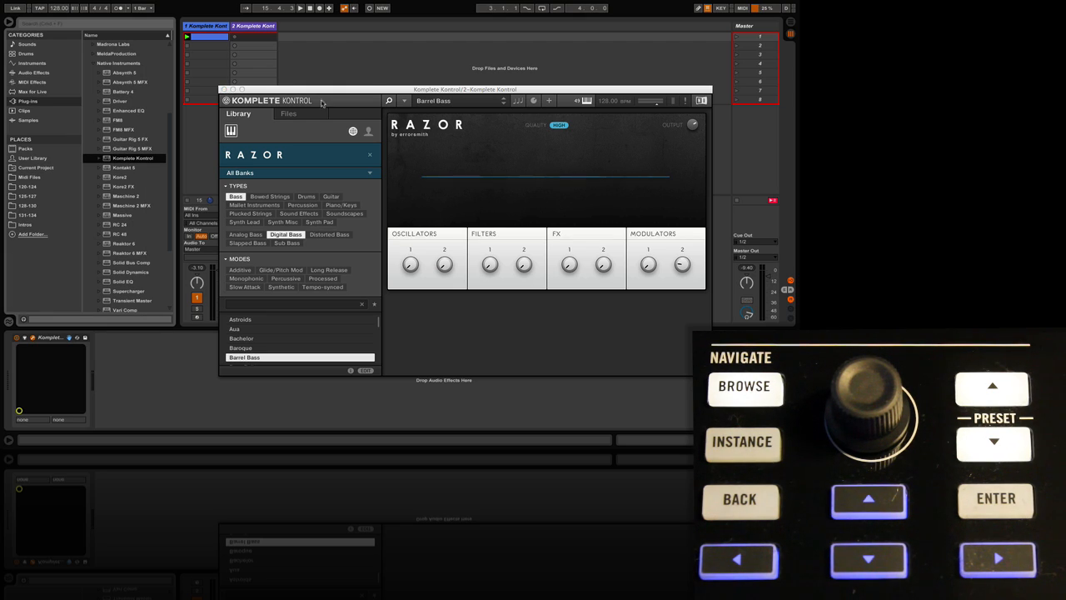
mouse_move(510, 320)
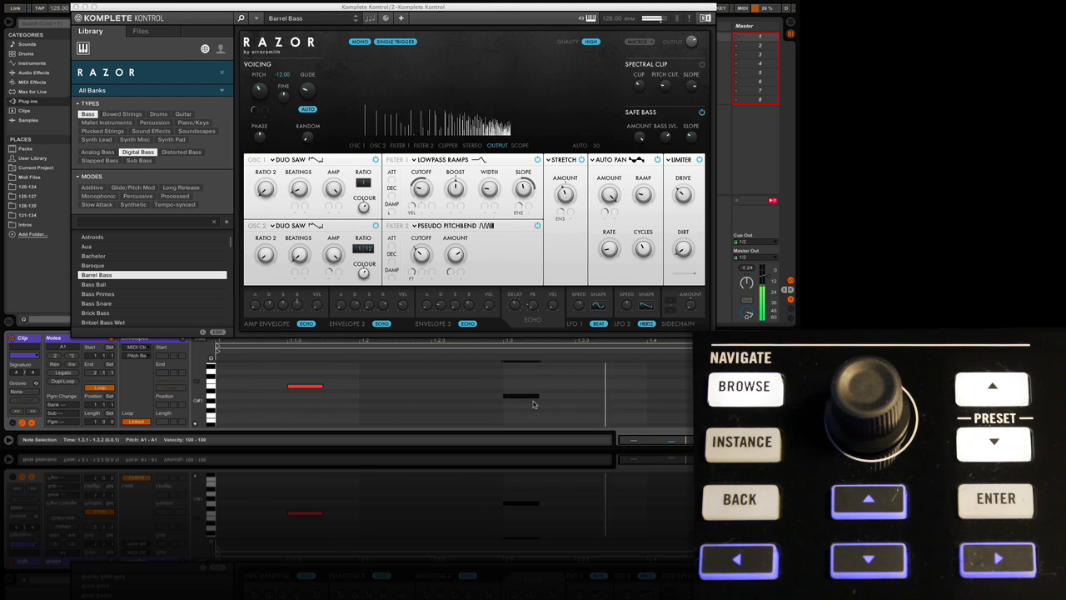
mouse_move(566, 408)
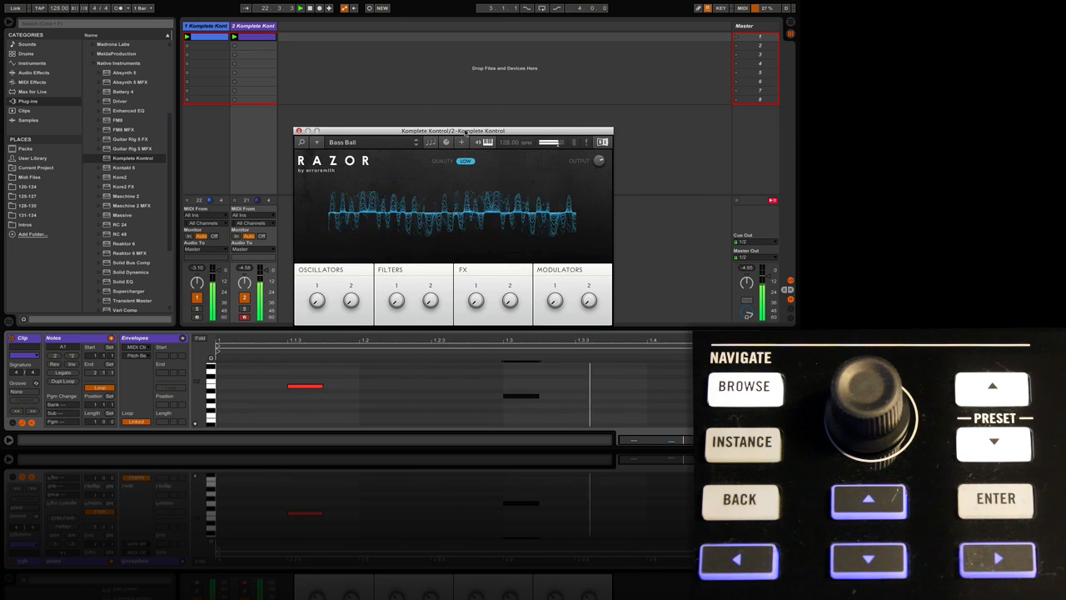
- Drag the compact Razor plugin window to the right, out of the way
left_click_drag(453, 130, 623, 198)
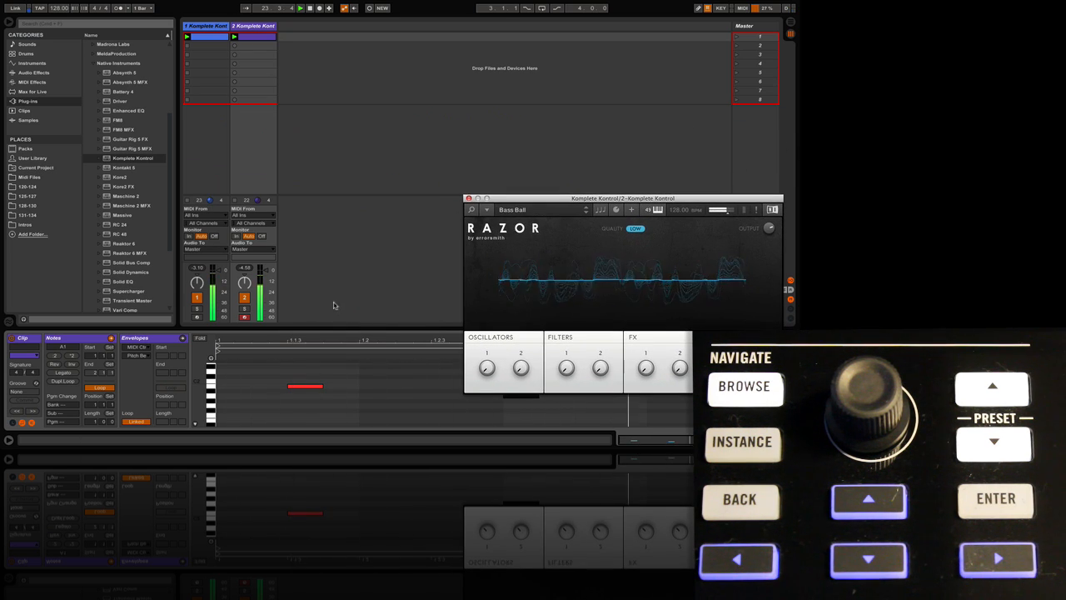